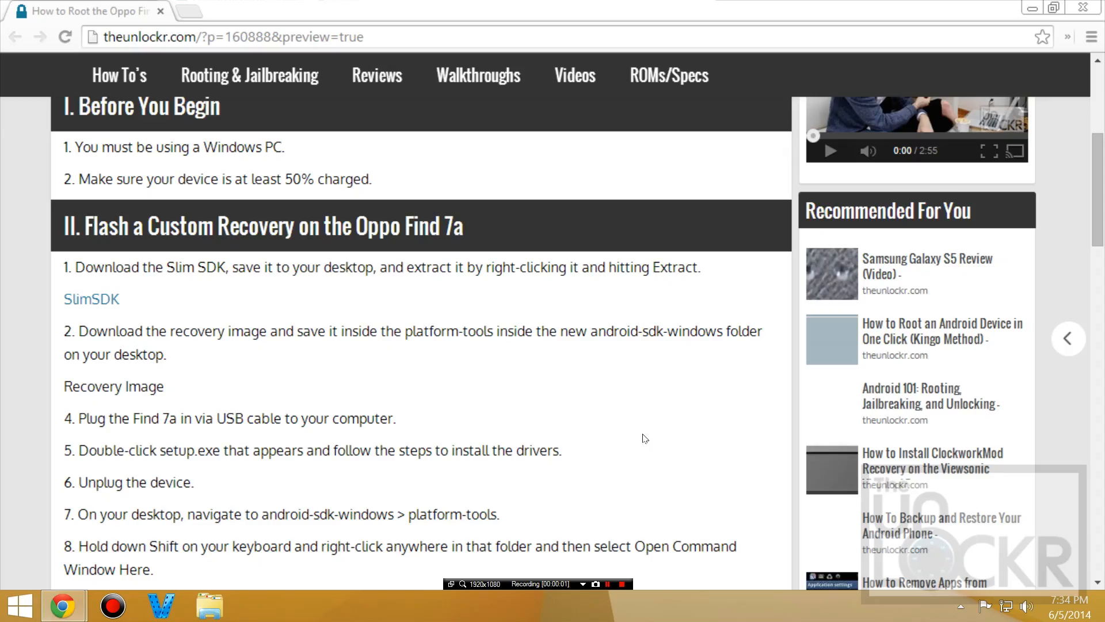
mouse_move(607, 402)
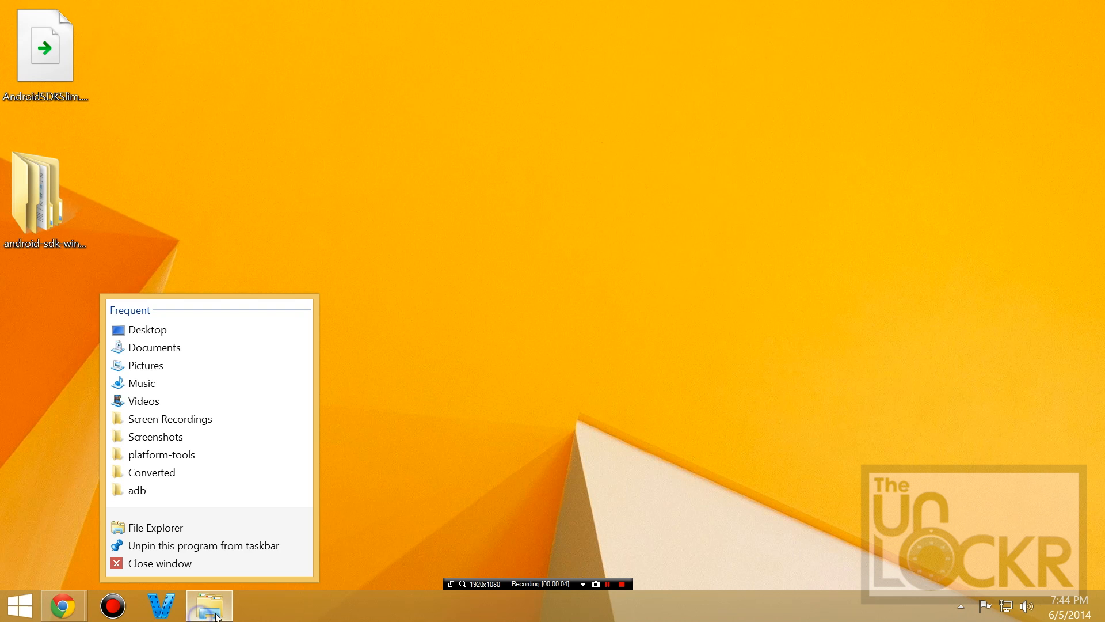
Open the OPPO Driver CD drive (D:) from This PC in File Explorer.
left_click(155, 527)
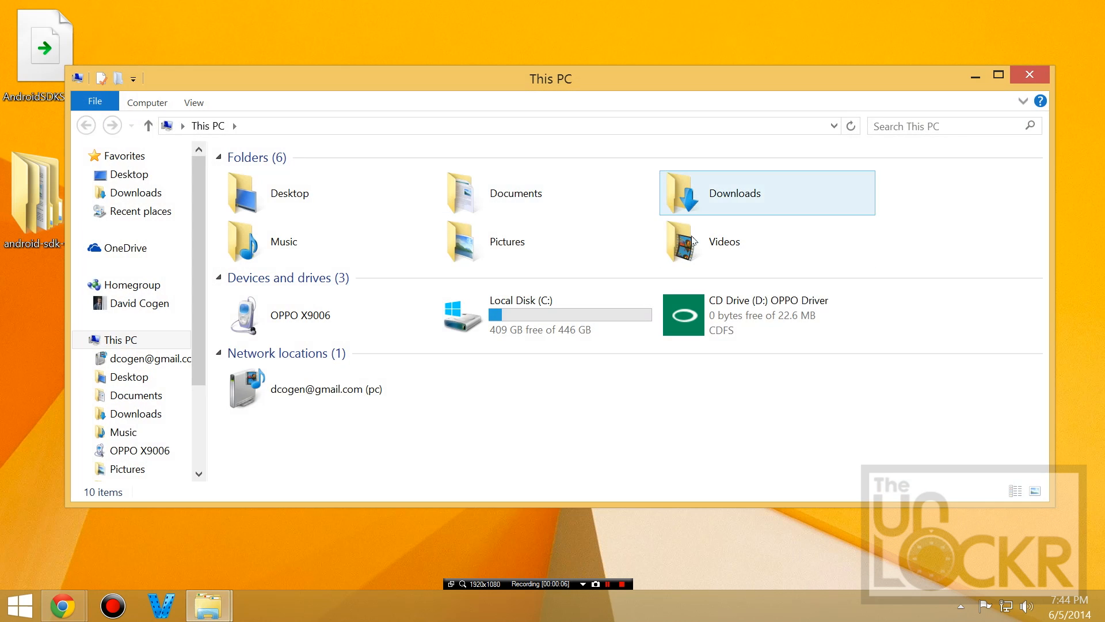
mouse_move(734, 310)
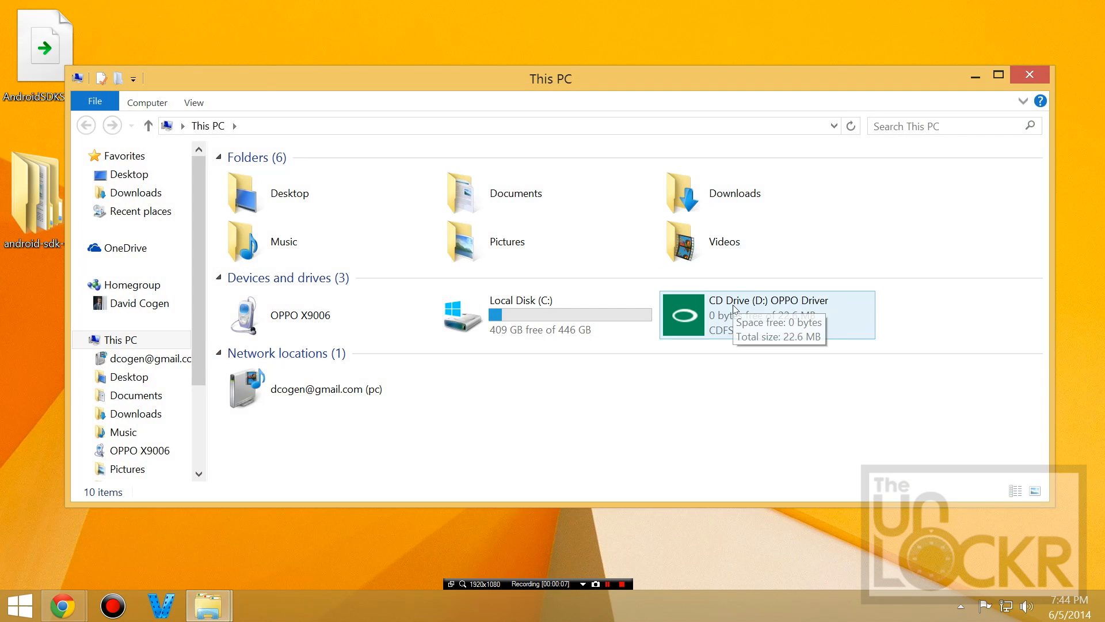
left_click(735, 311)
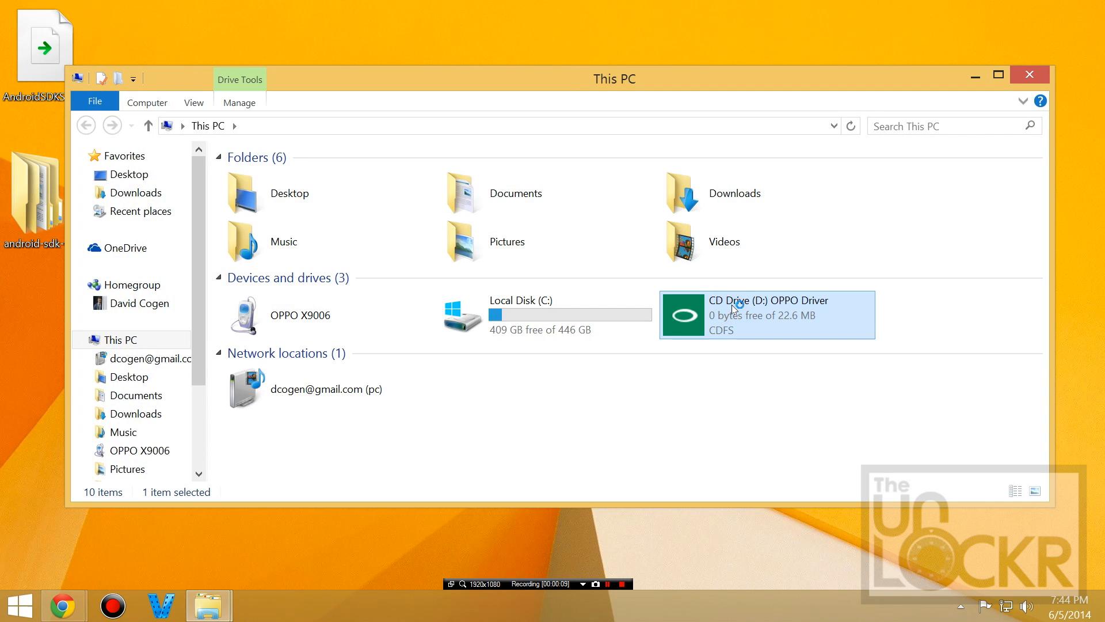
double_click(735, 309)
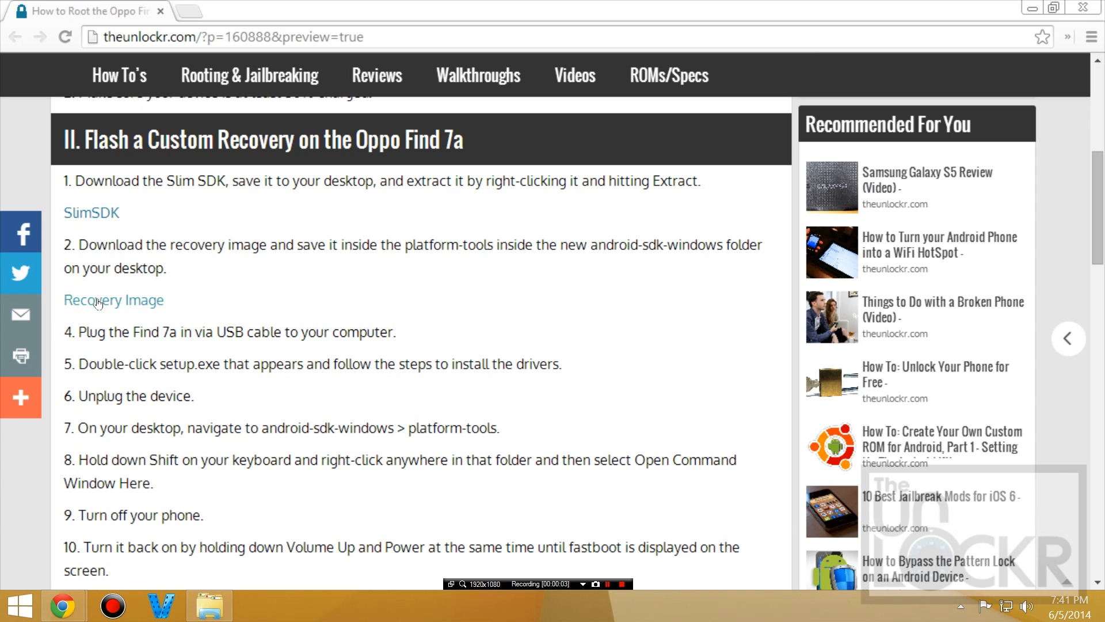
Start downloading X9007_TWRP_recovery.img from the guide's Recovery Image link.
left_click(113, 300)
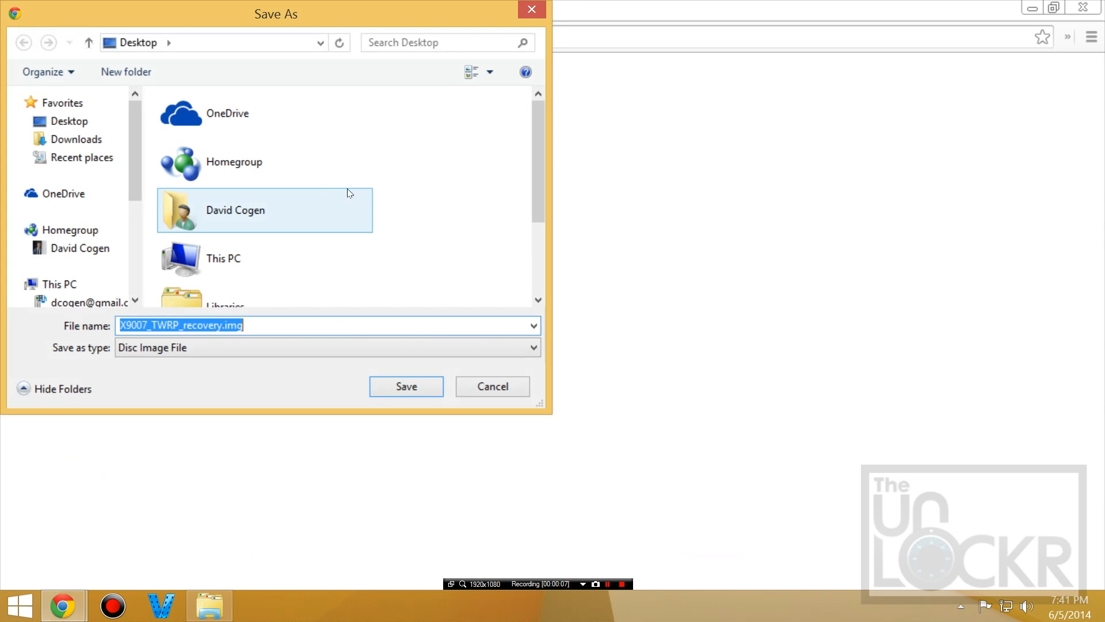
mouse_move(555, 153)
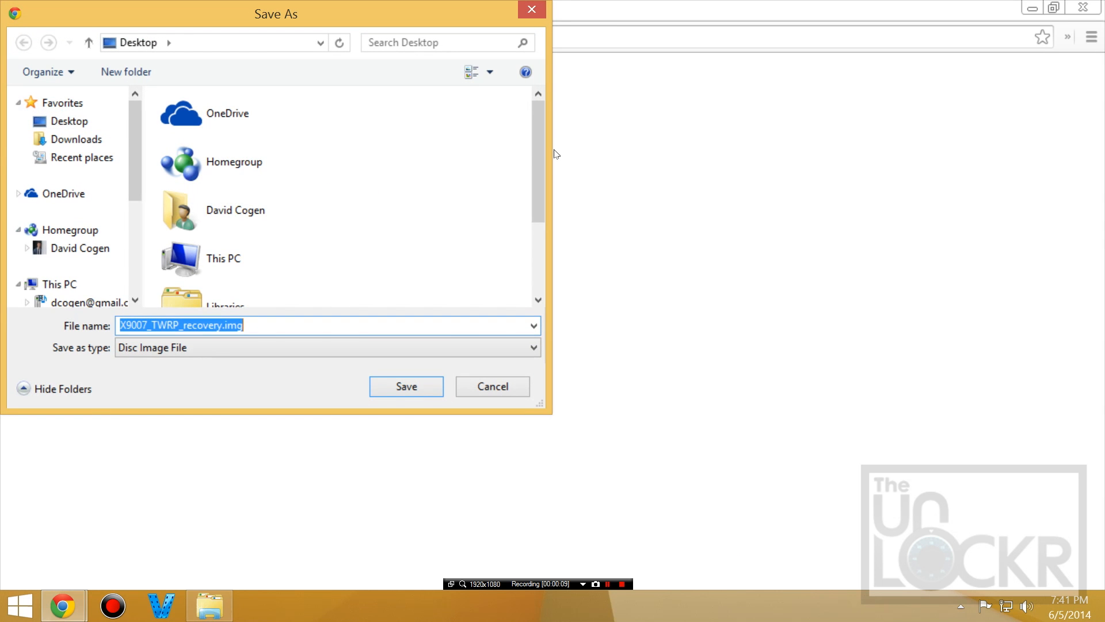